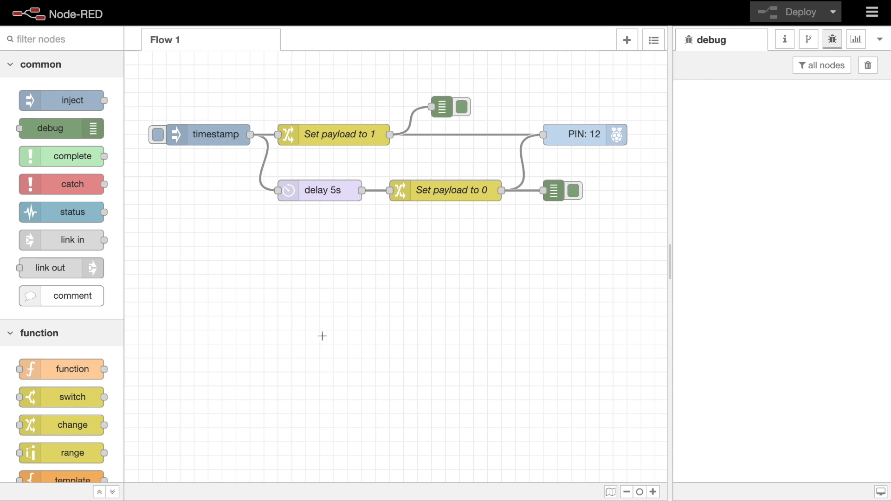
mouse_move(402, 301)
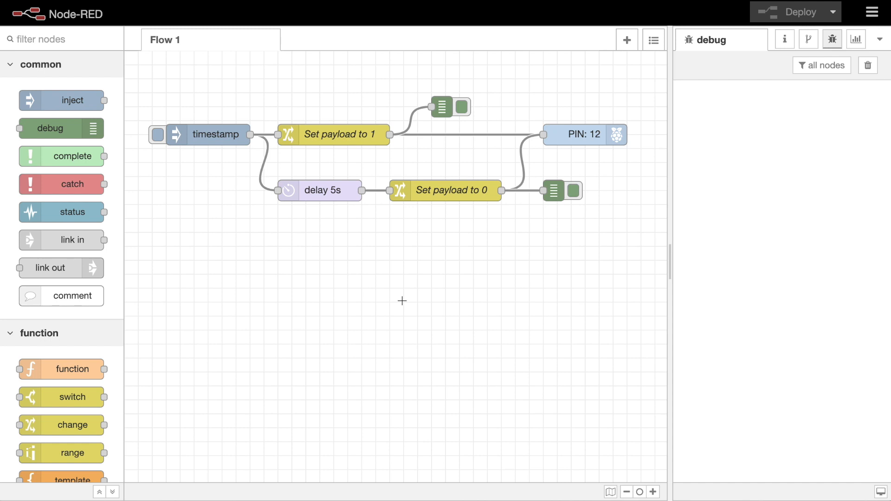
Try Random delay in the delay 5s node's settings, then revert to Fixed delay of 5 seconds.
click(318, 190)
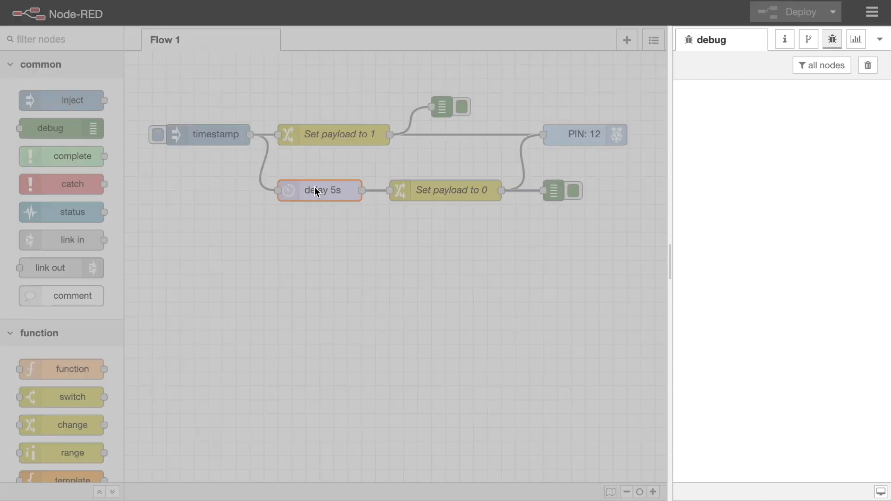
double_click(320, 190)
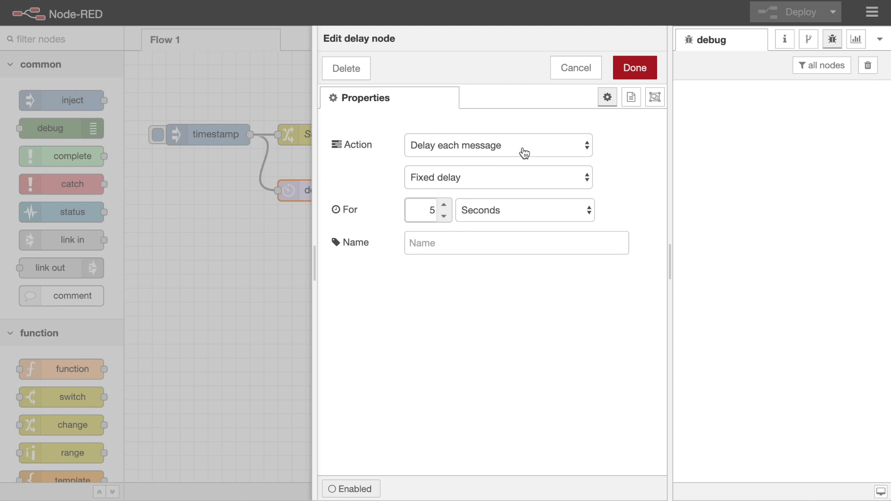
mouse_move(509, 183)
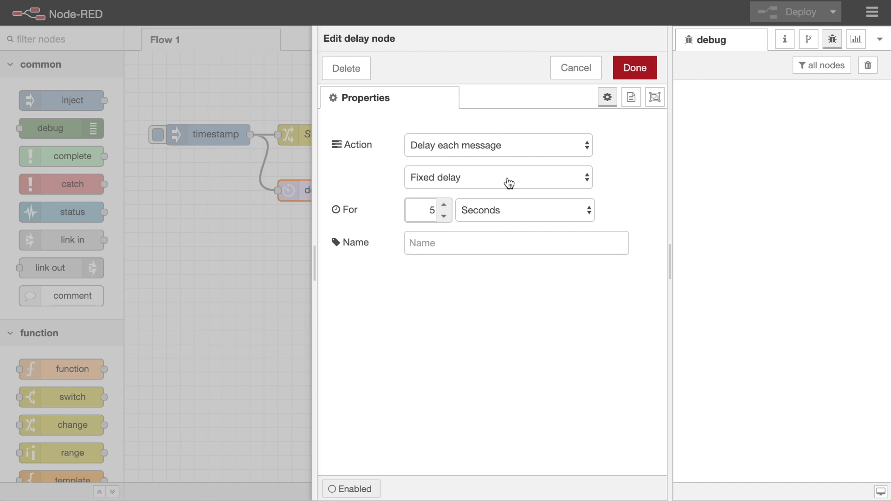
click(498, 176)
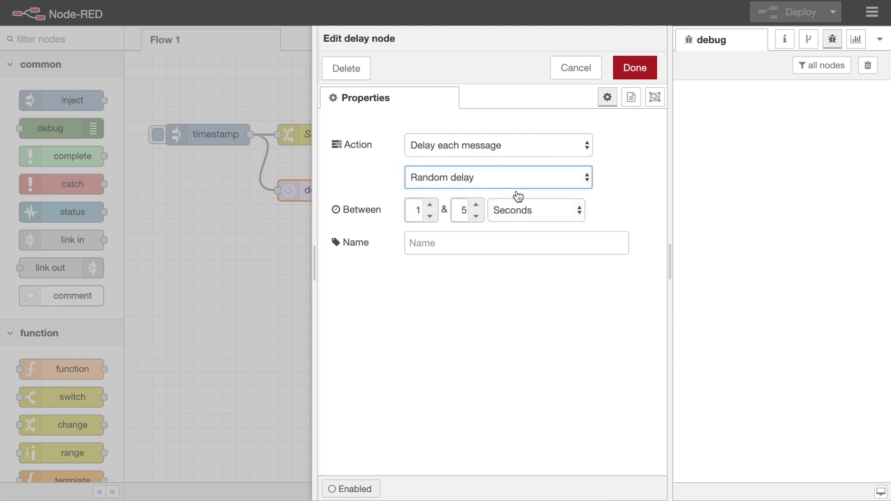
click(498, 176)
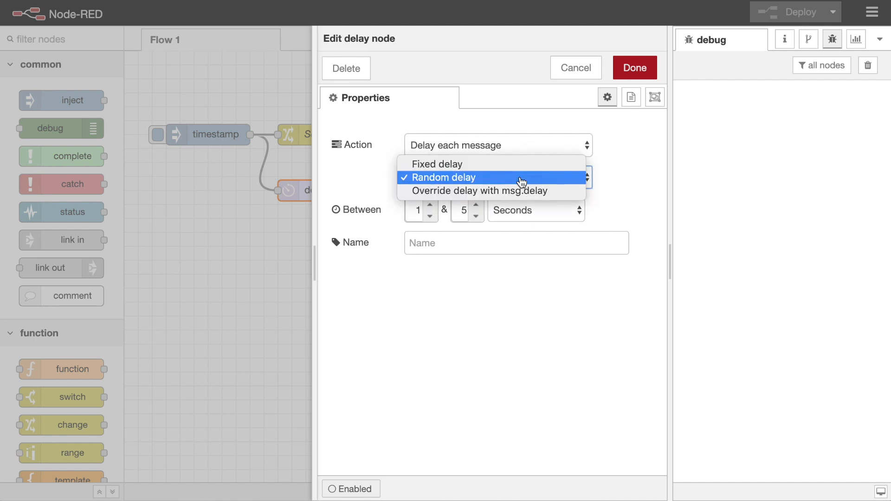
mouse_move(571, 190)
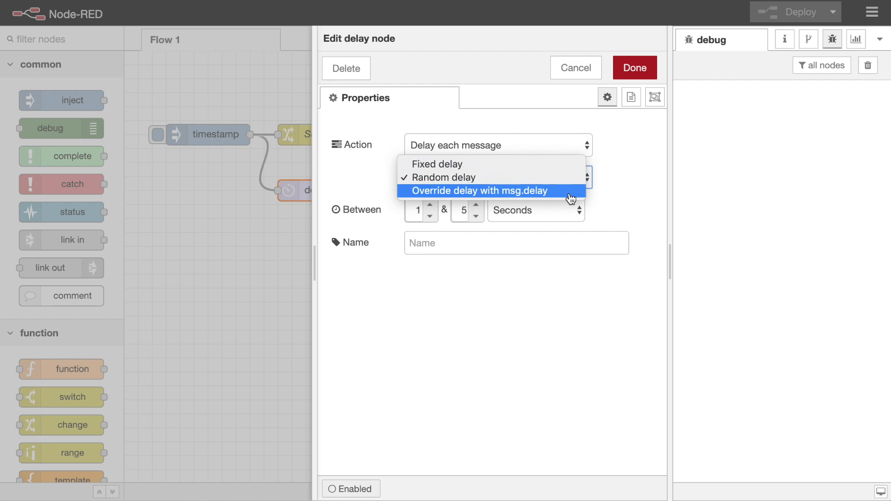
click(437, 165)
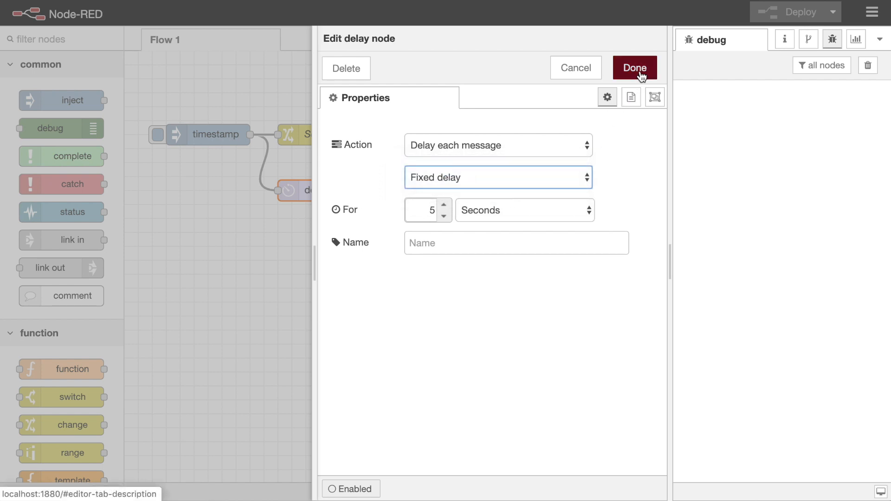
Confirm the delay settings and inject a timestamp, producing payload 1 in debug.
click(634, 68)
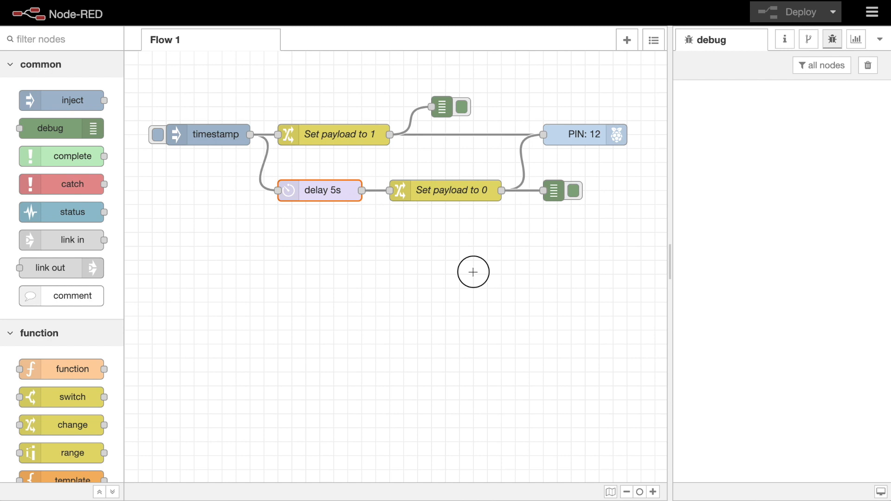
click(215, 238)
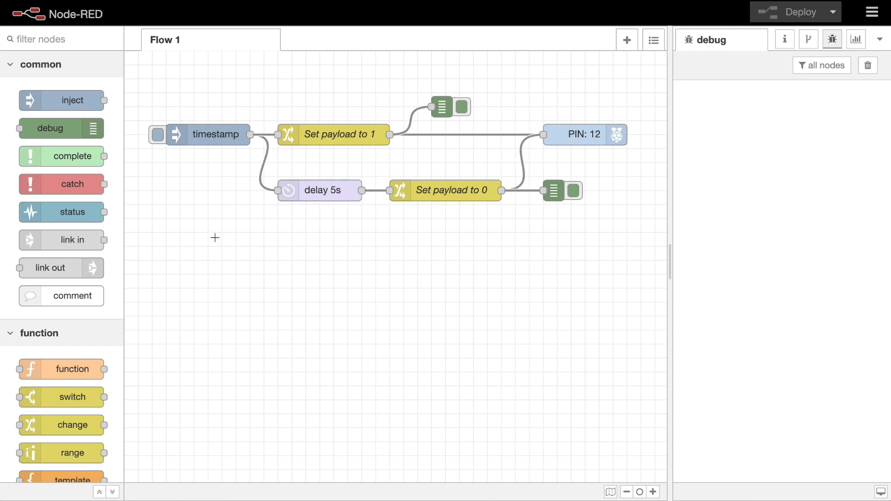
click(156, 135)
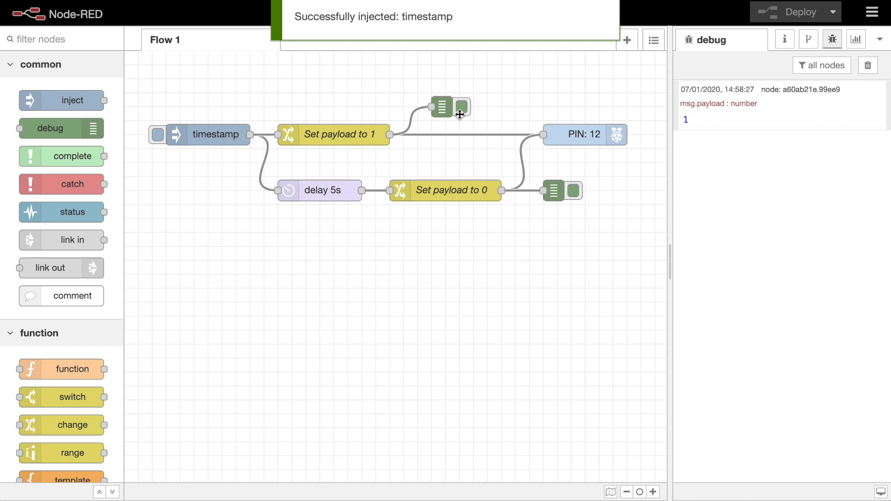
mouse_move(688, 163)
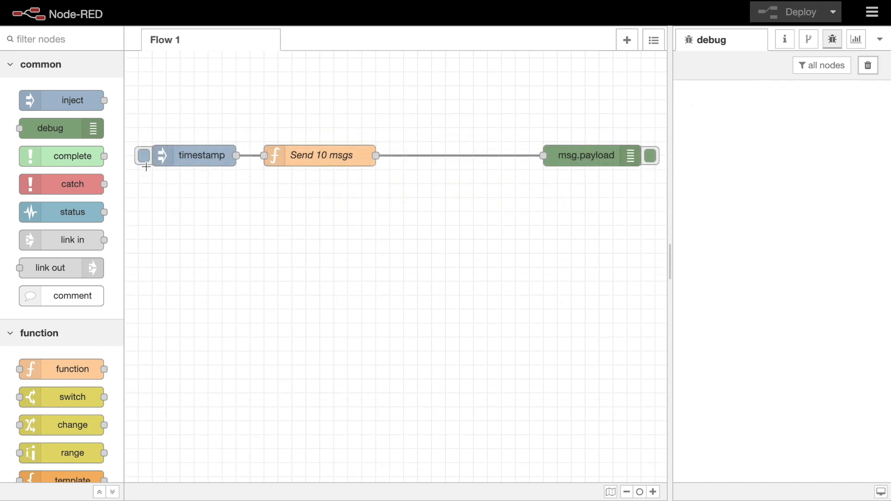
Send 10 messages, set the delay node to Rate Limit at 1 msg/s, and deploy.
click(143, 155)
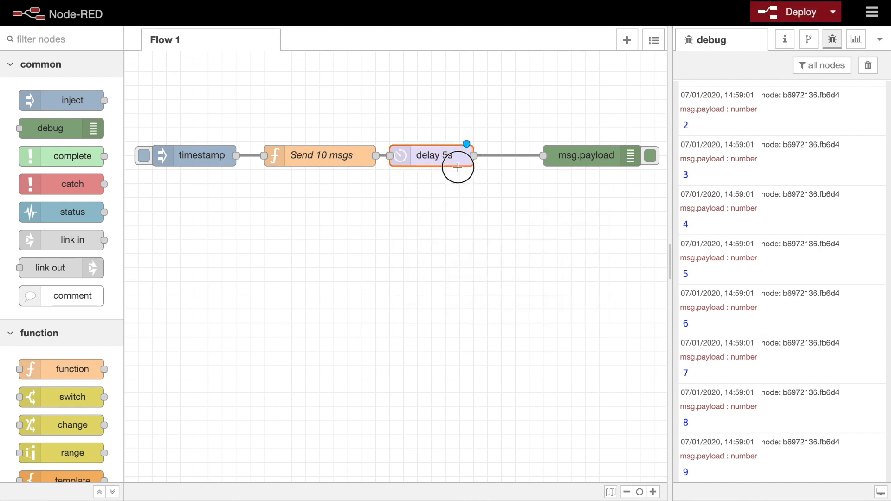
double_click(433, 156)
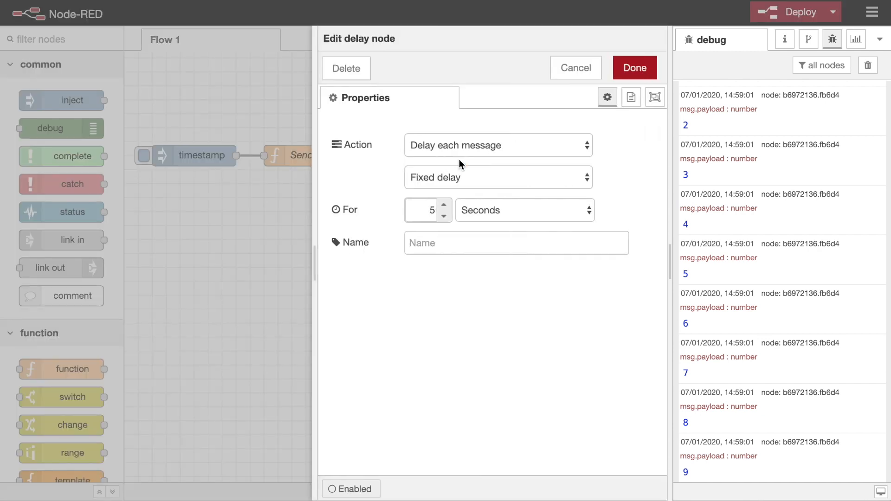
click(497, 145)
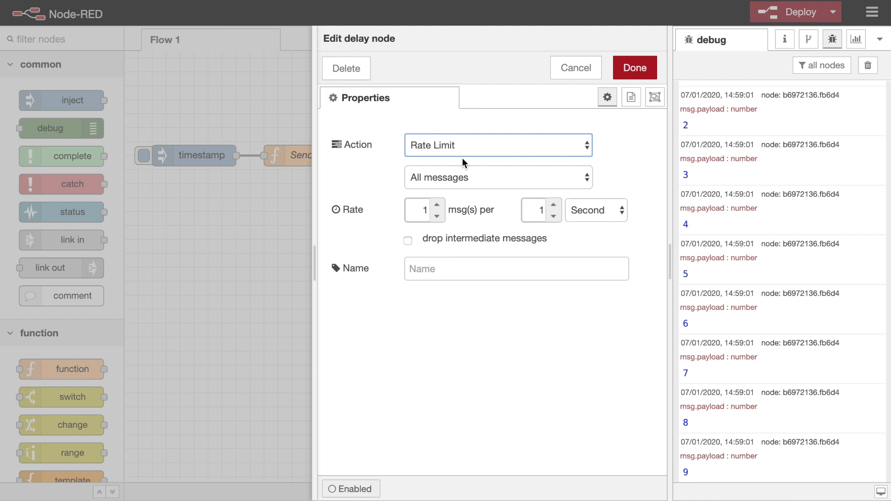
click(635, 68)
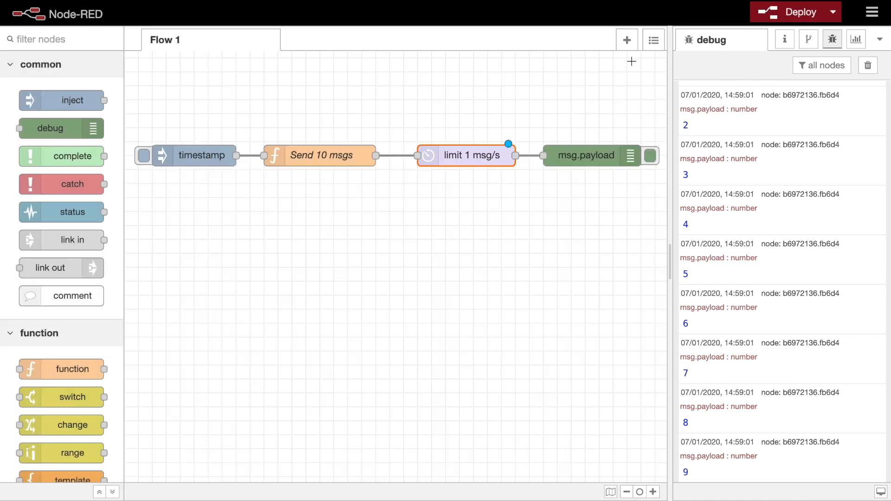
click(795, 12)
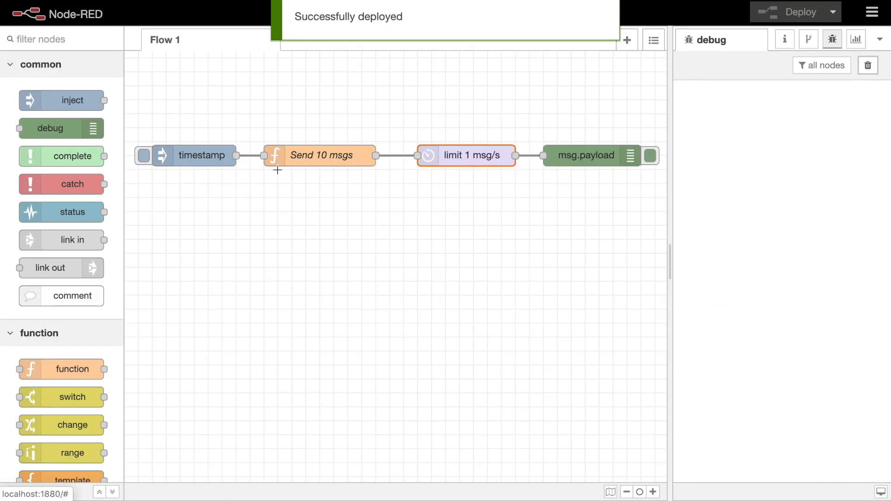
click(143, 155)
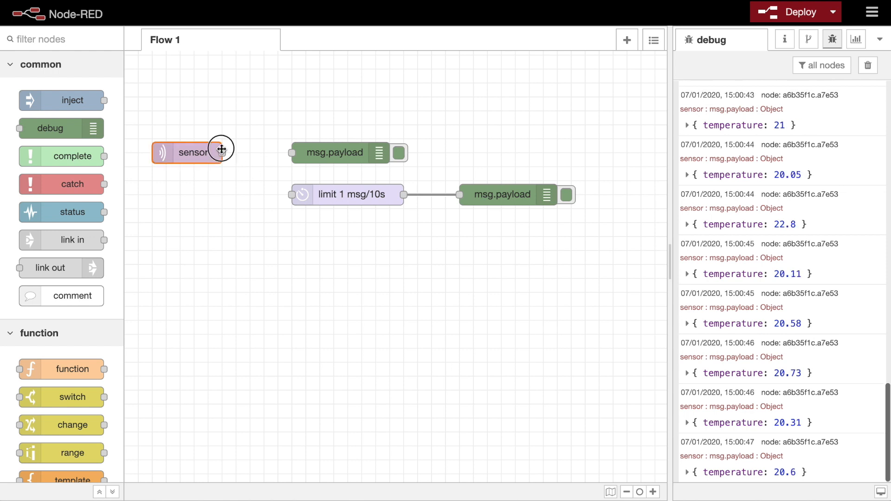
Wire the sensor into the limit 1 msg/10s node, confirm its settings, and deploy.
drag(223, 153, 348, 195)
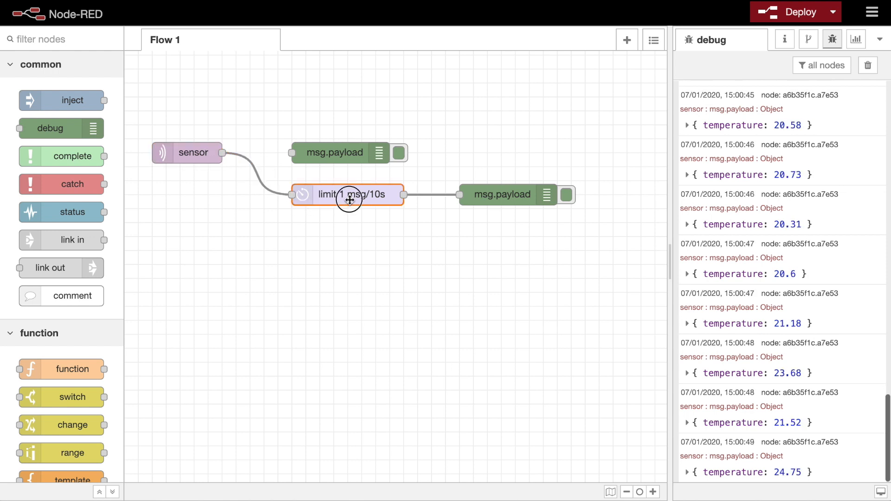
double_click(348, 195)
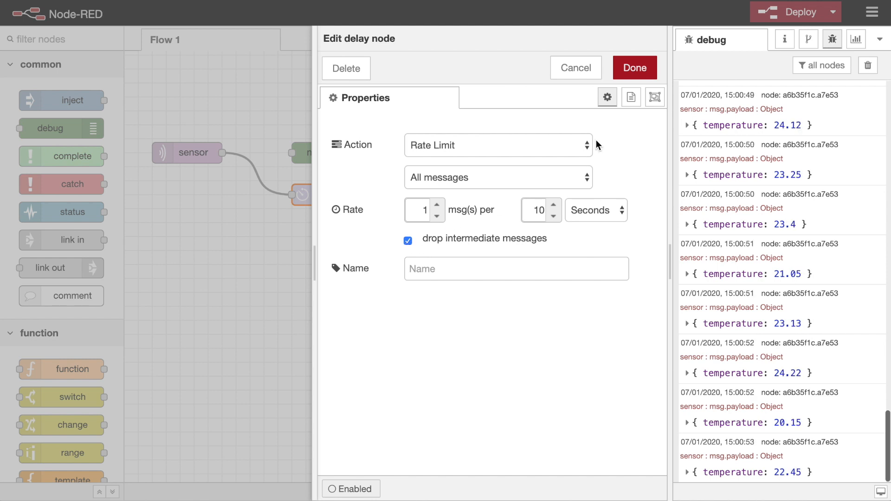
click(634, 68)
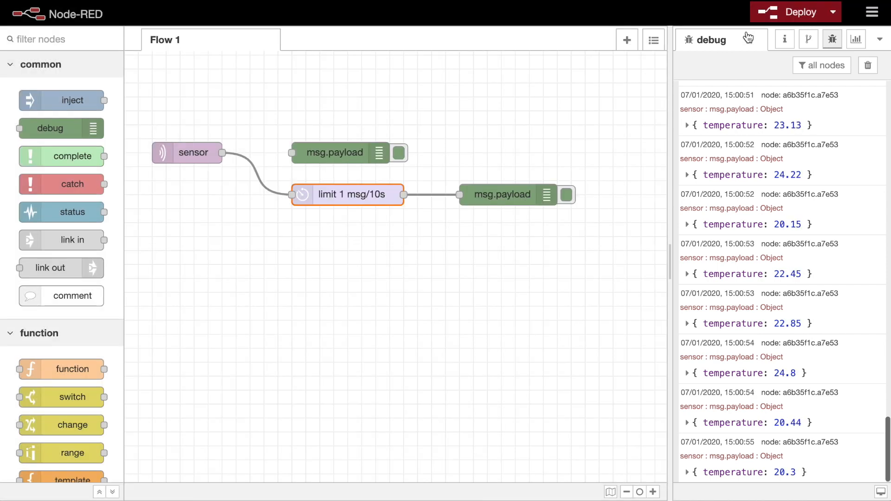
click(790, 11)
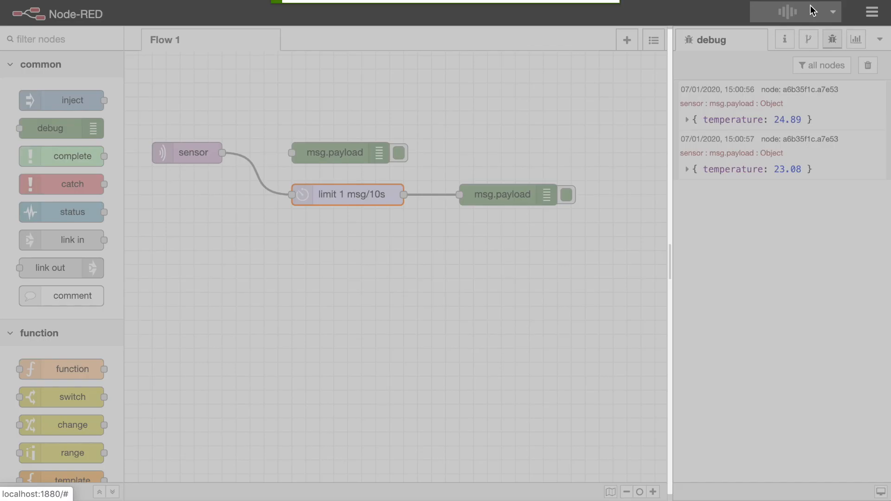
click(795, 11)
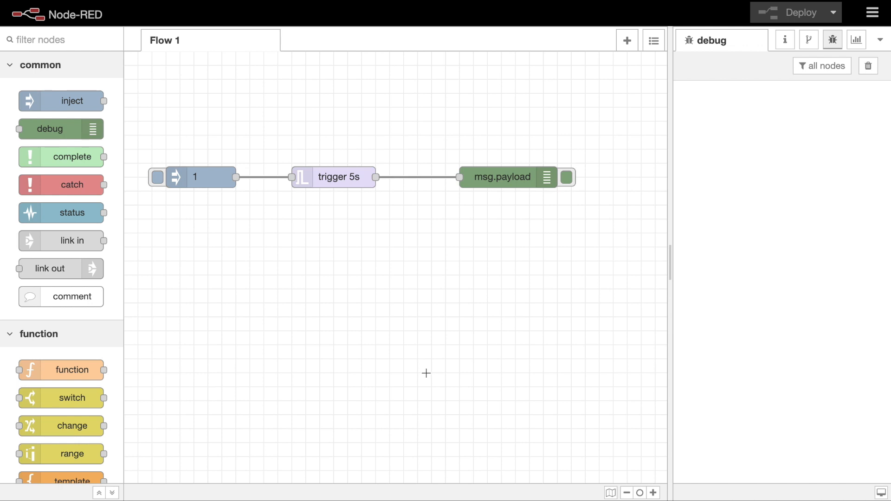
Save the trigger 5s node's wait-5-seconds-then-send-0 settings and inject the value 1.
click(332, 176)
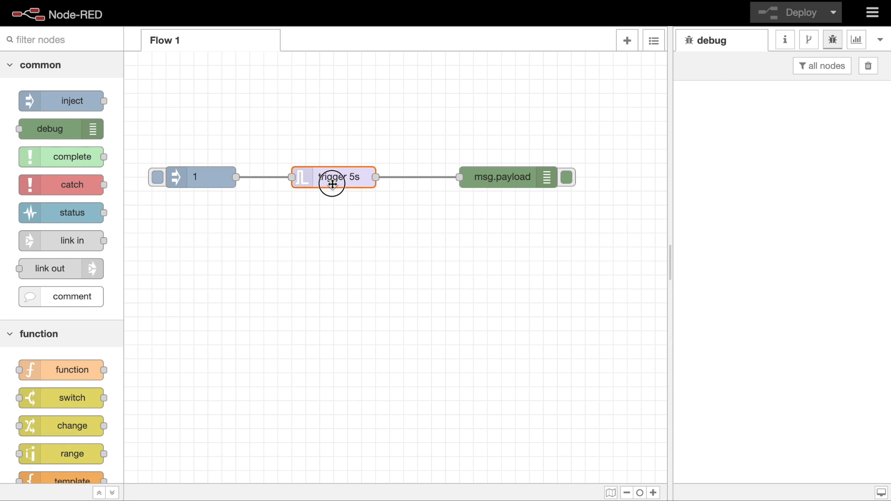
double_click(333, 176)
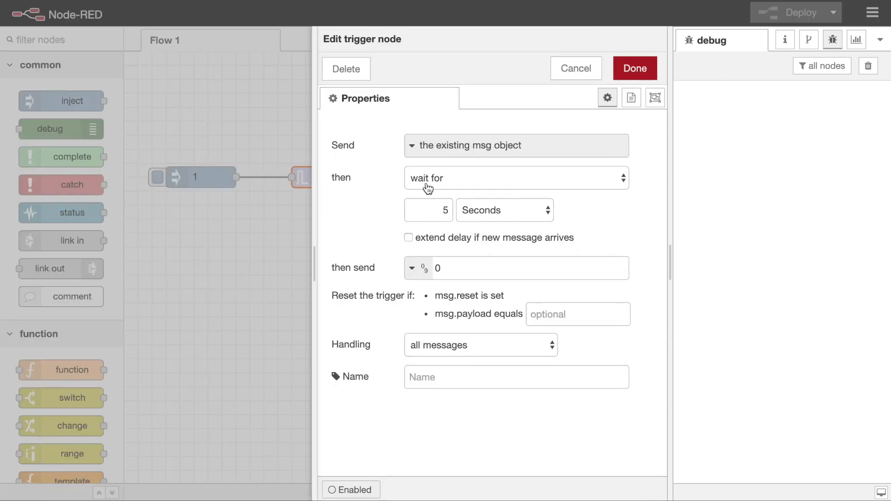
mouse_move(635, 67)
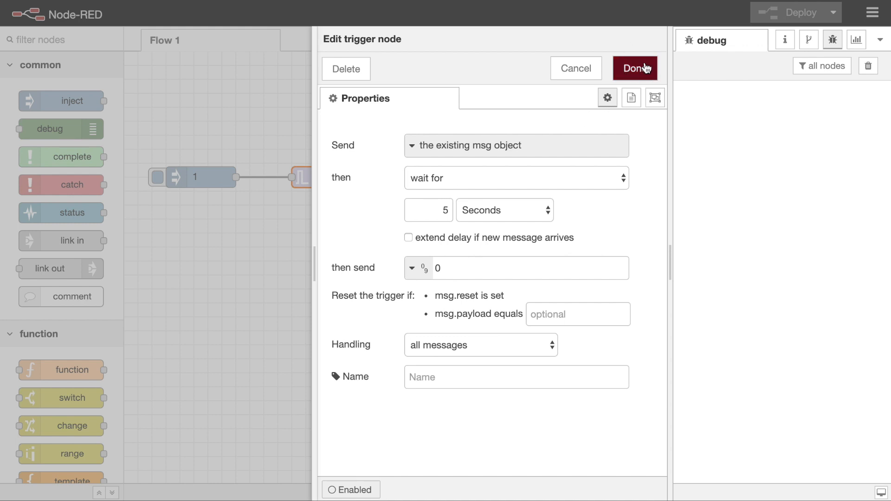
click(635, 68)
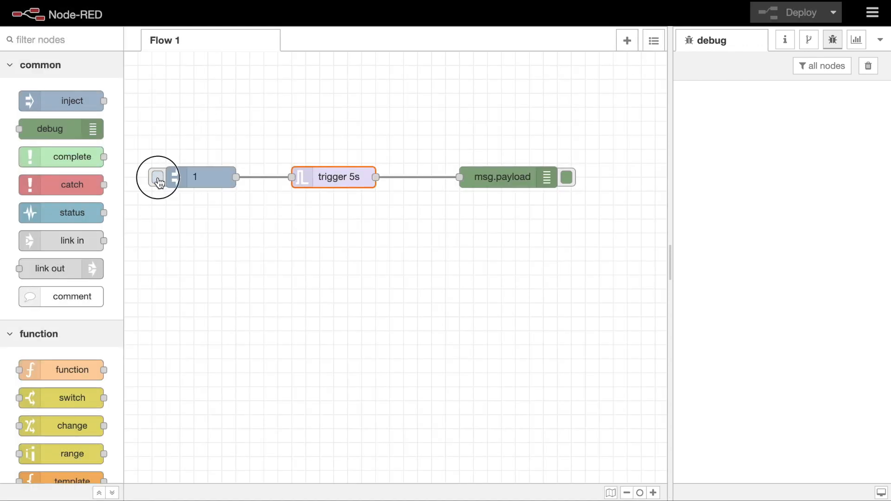
click(158, 176)
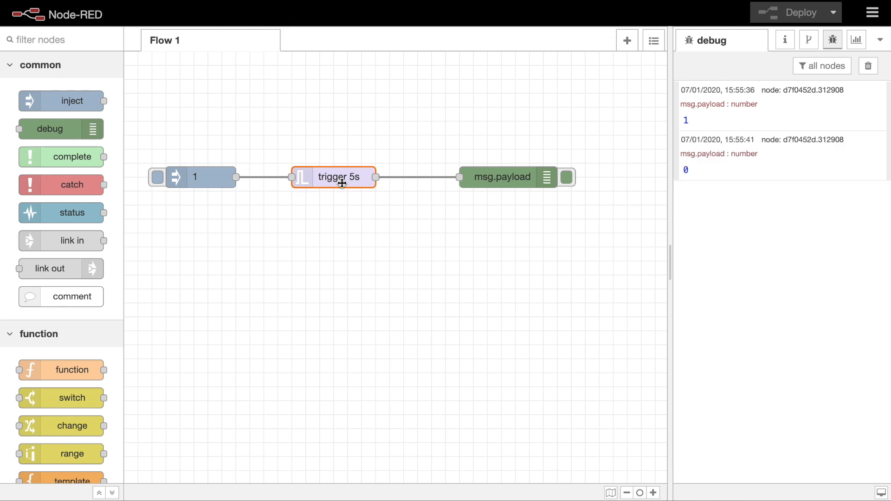
Enable 'extend delay if new message arrives' on the trigger 5s node and run the flow.
double_click(334, 177)
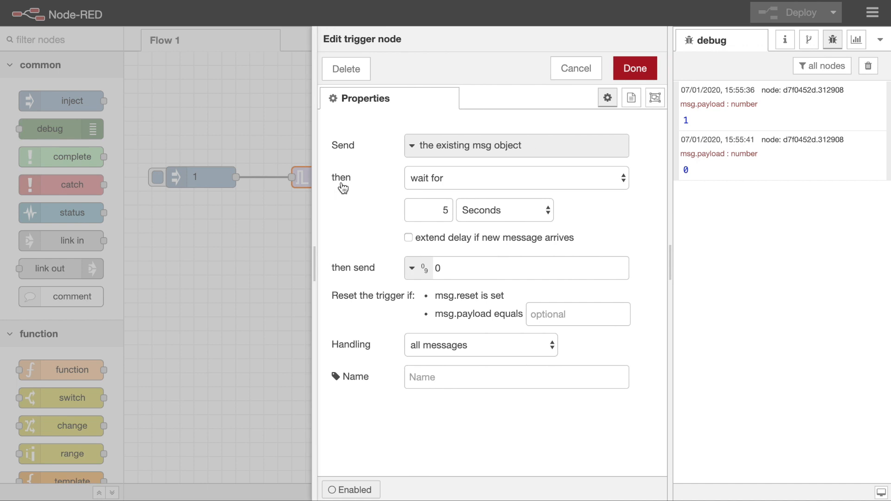
click(409, 238)
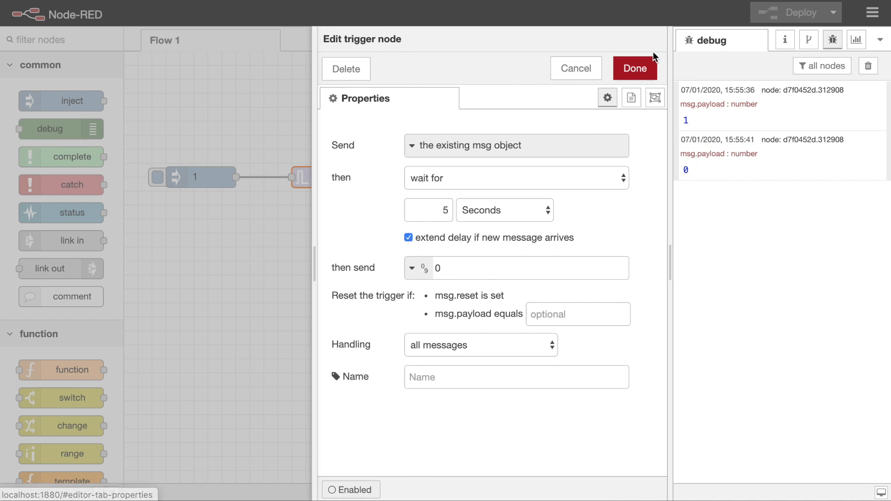
click(634, 68)
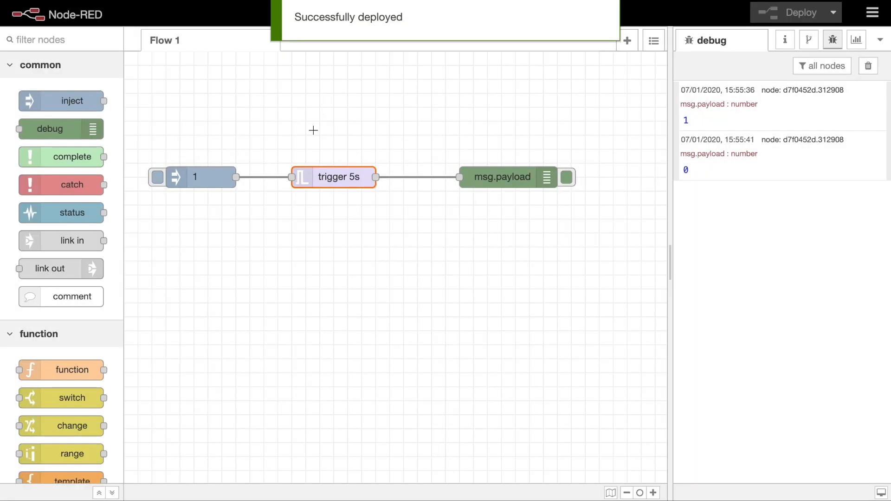
click(158, 176)
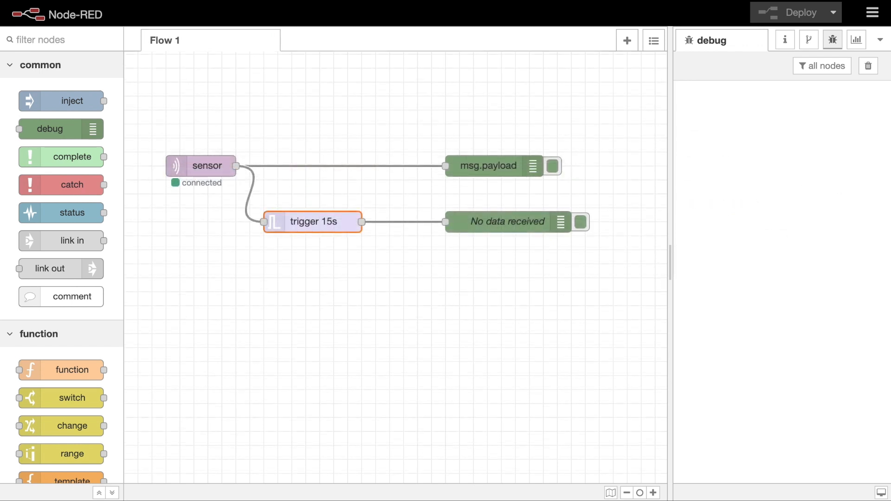
mouse_move(485, 389)
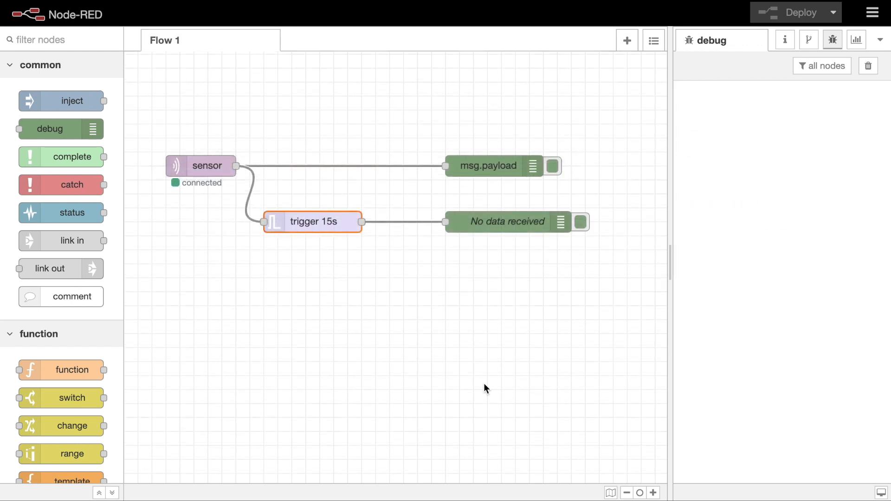
mouse_move(223, 195)
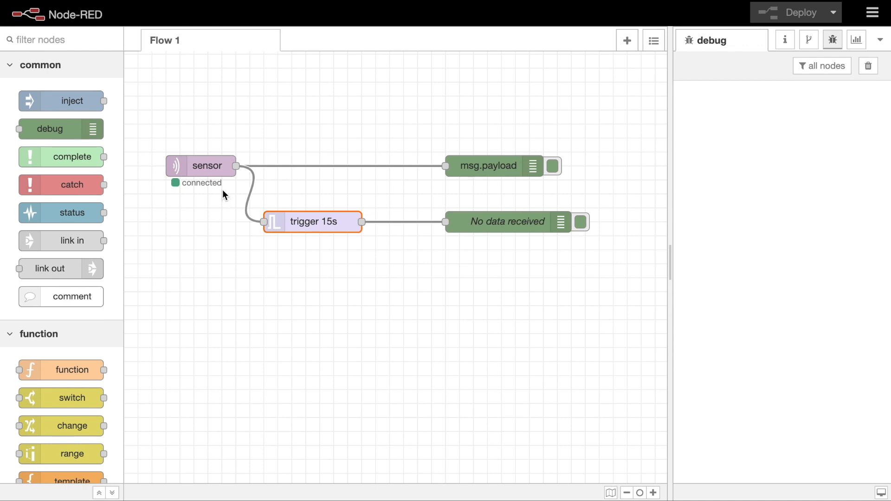
mouse_move(299, 191)
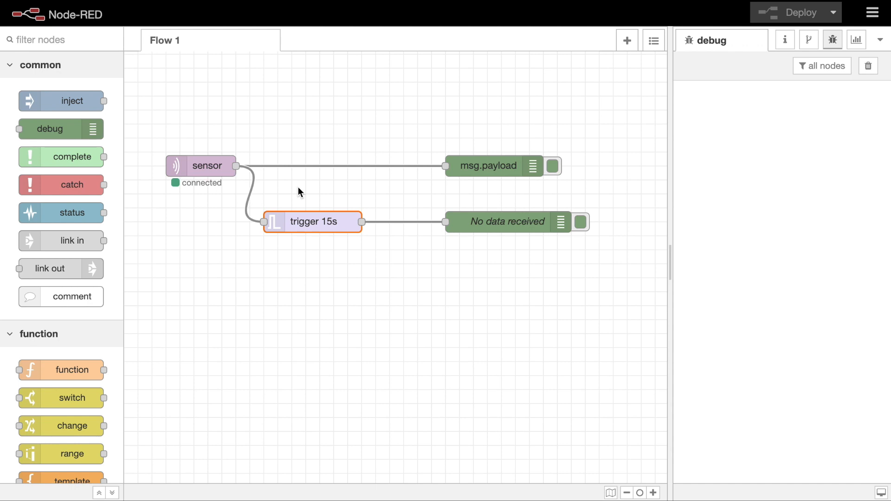
mouse_move(475, 184)
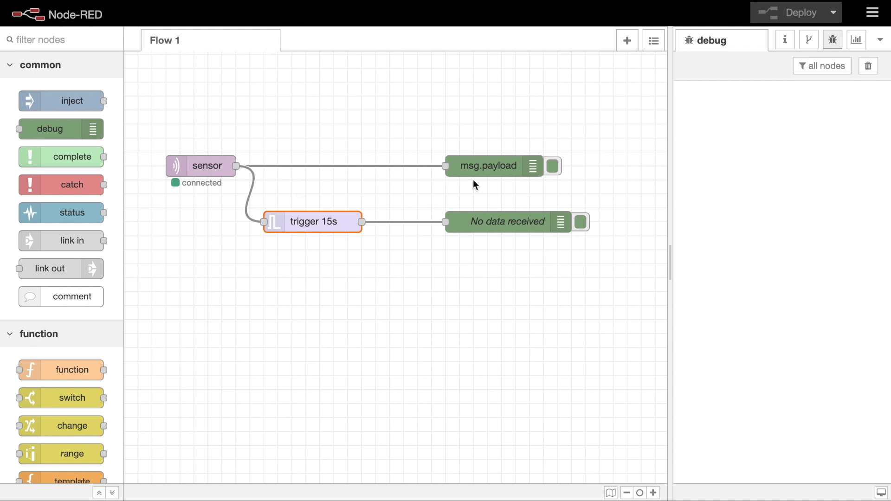
Review the trigger 15s node's send nothing, wait 15 seconds, extend delay settings and close them.
double_click(312, 222)
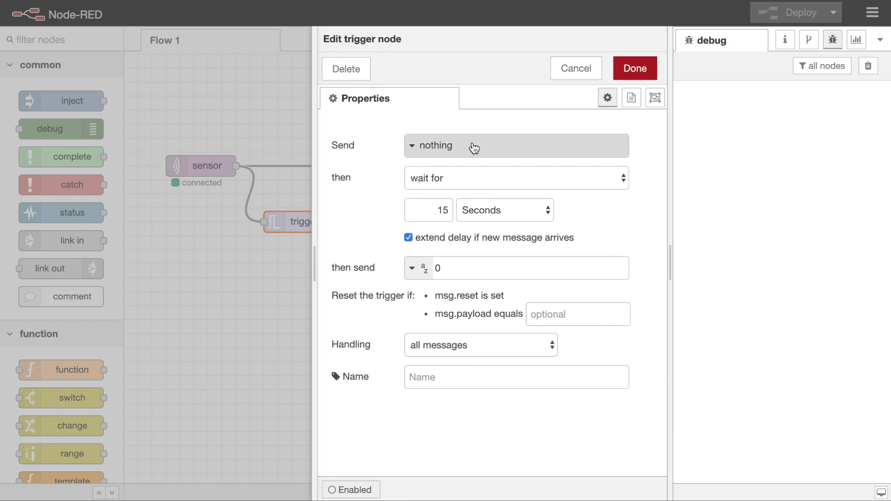
mouse_move(455, 224)
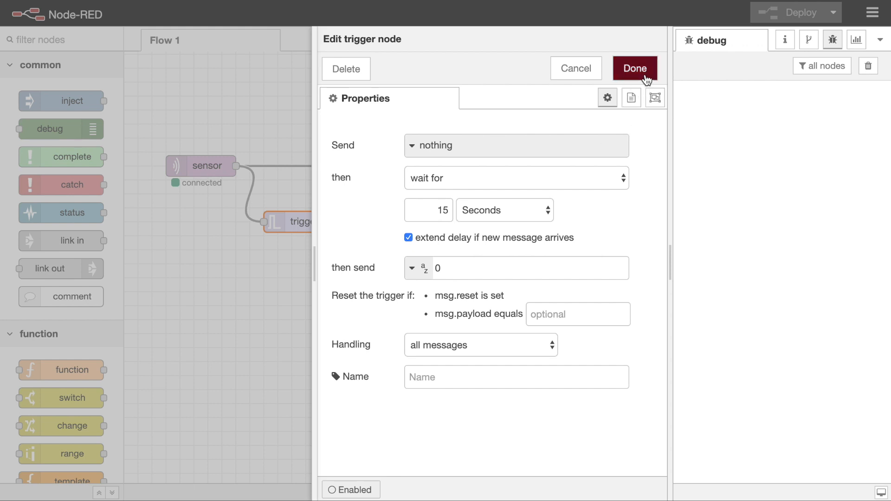
click(635, 68)
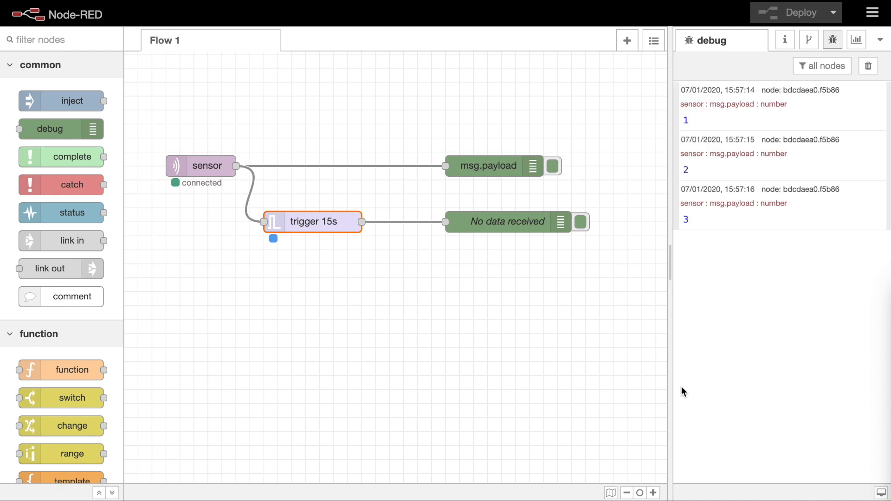
mouse_move(549, 340)
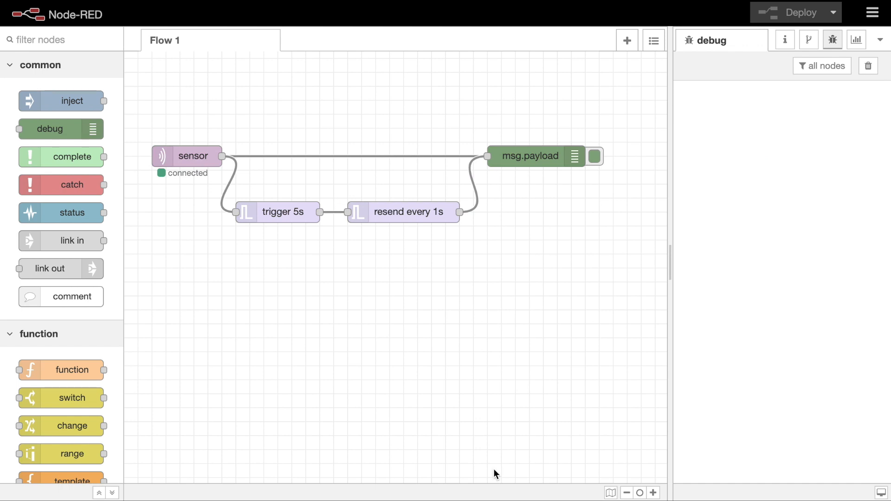
mouse_move(310, 273)
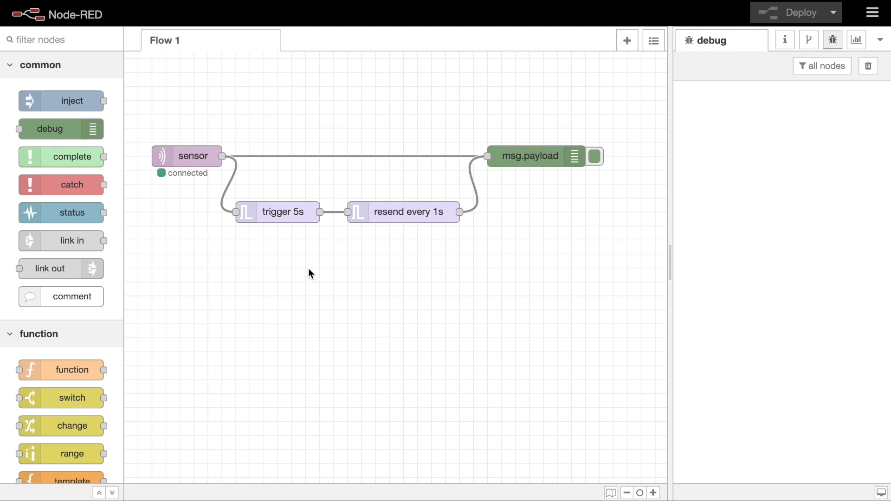
Review the trigger 5s node's send reset, wait 5 seconds settings and close them.
double_click(278, 211)
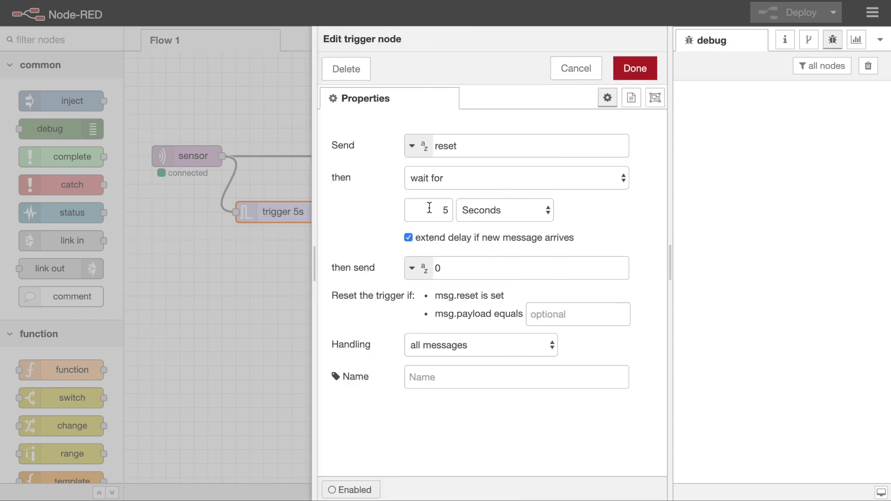
mouse_move(444, 277)
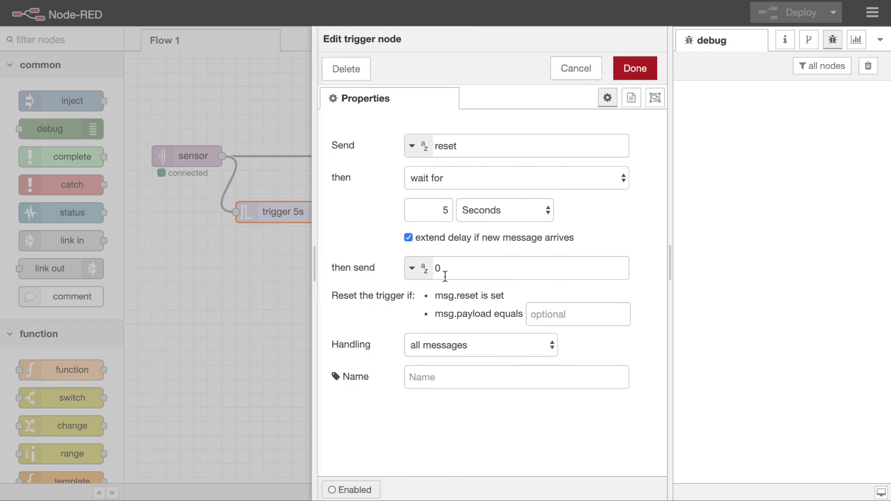
click(634, 68)
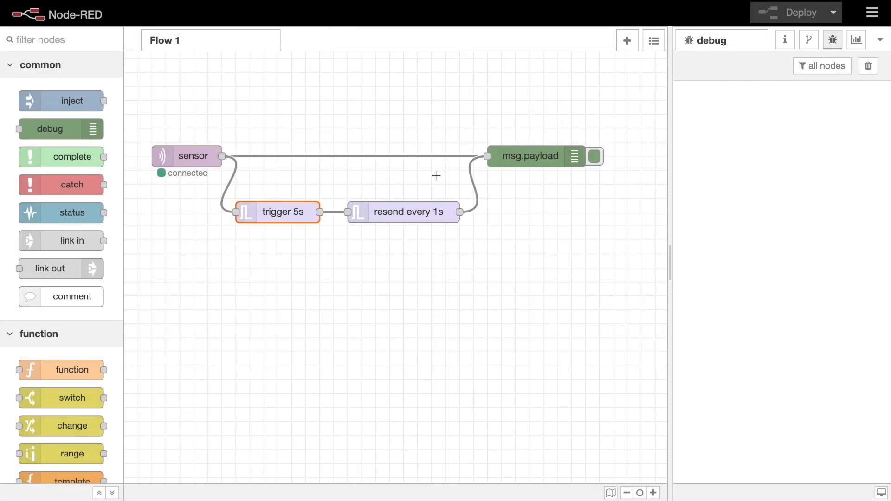
double_click(278, 211)
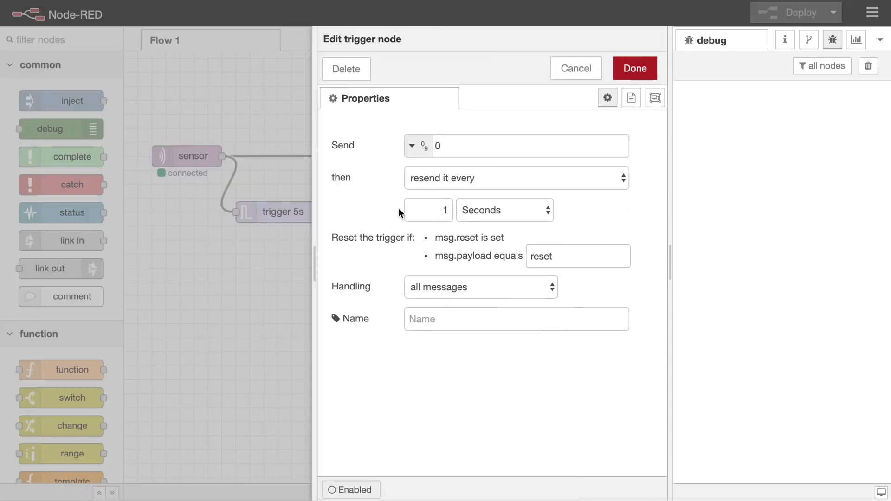
click(516, 178)
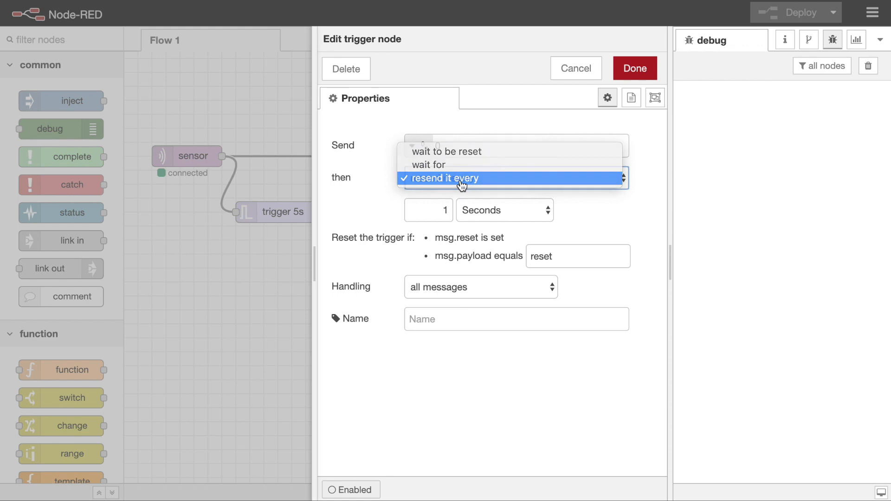
click(443, 178)
text(reset)
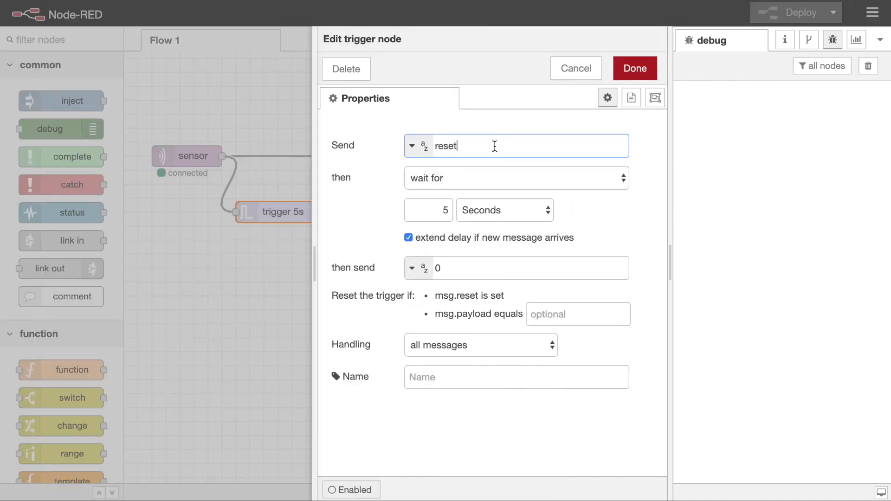
click(634, 68)
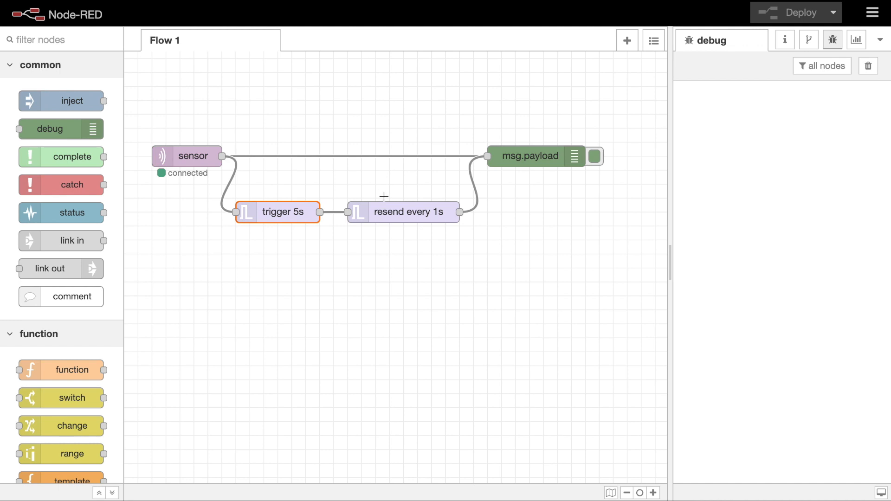
double_click(279, 211)
text(reset)
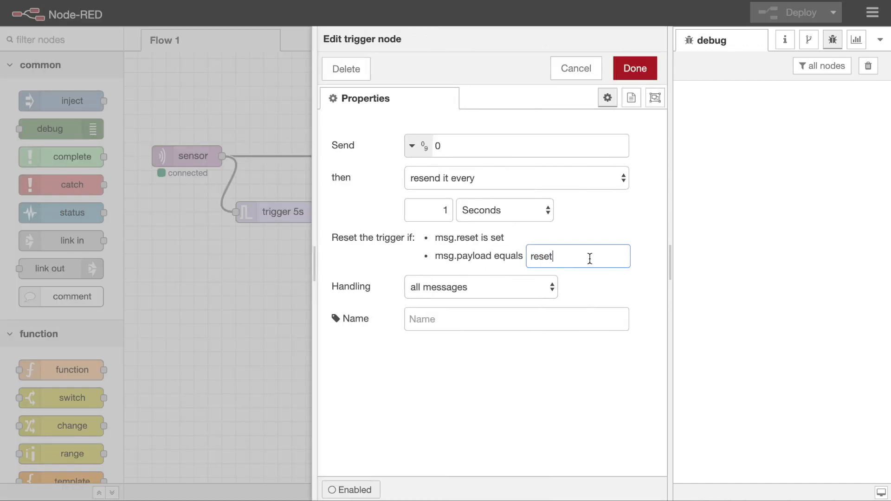
click(634, 68)
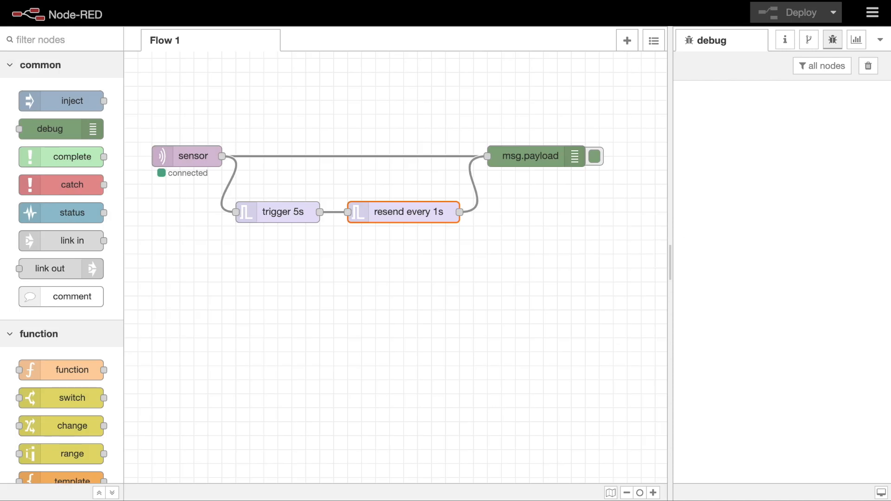